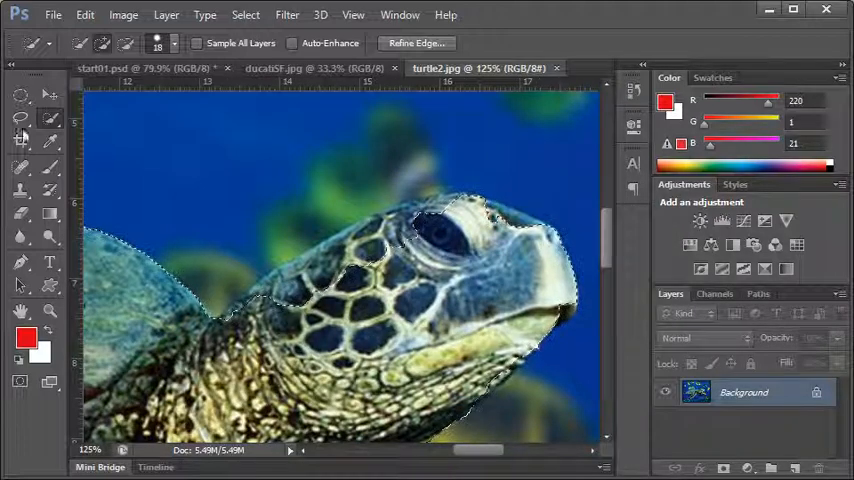
# - Use the Lasso tool to adjust the turtle-head selection along the turtle's outline
pyautogui.click(20, 118)
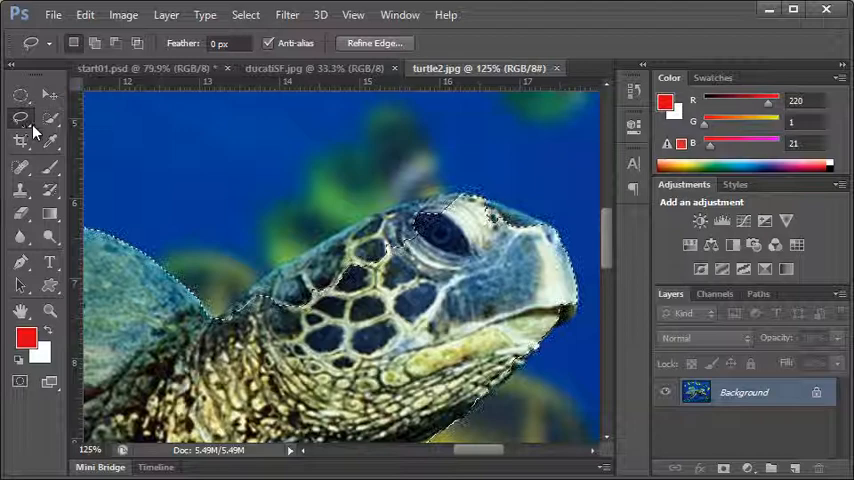
pyautogui.click(20, 118)
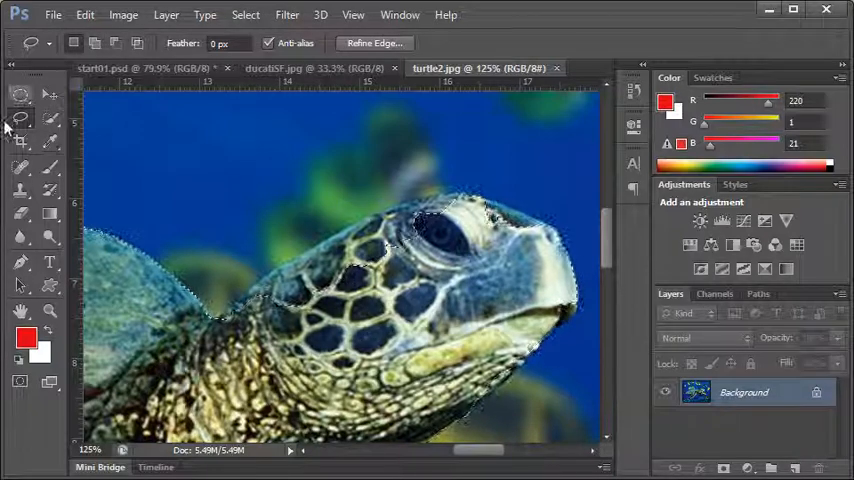
# - Switch to the start01.psd food collage document
pyautogui.click(136, 44)
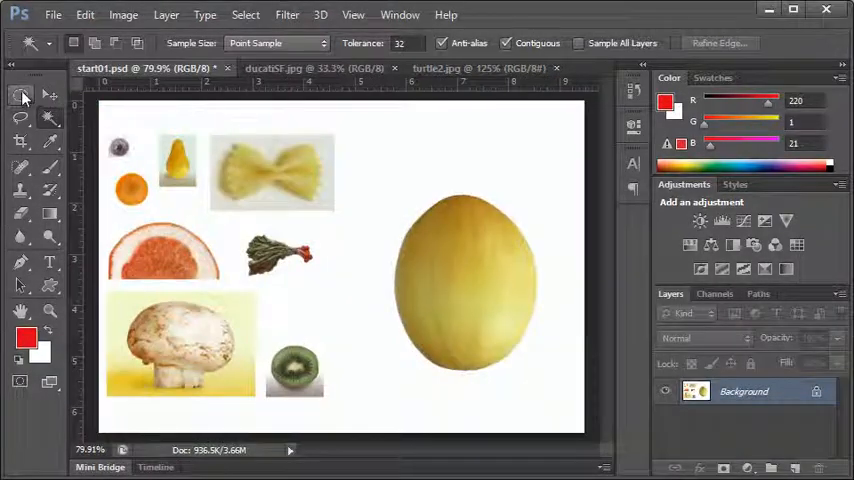
# - Marquee the melon, then Magic Wand Alt-subtract the white background from the selection
pyautogui.click(20, 96)
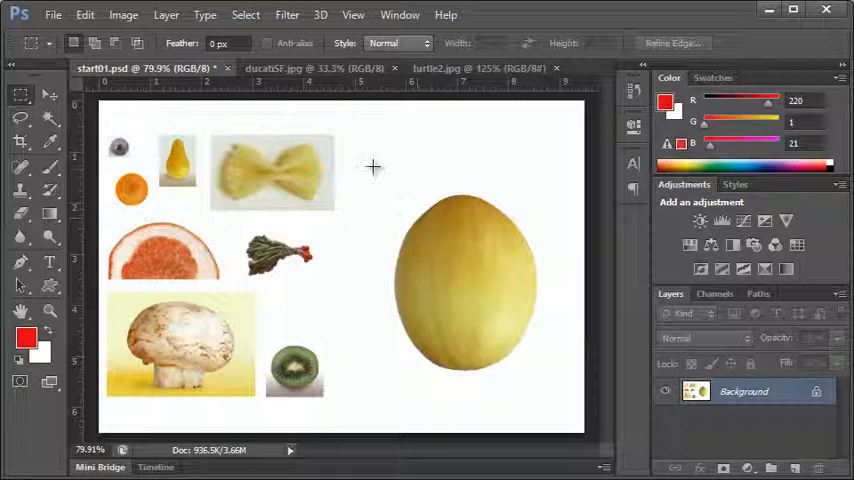
pyautogui.moveTo(376, 160); pyautogui.dragTo(556, 396)
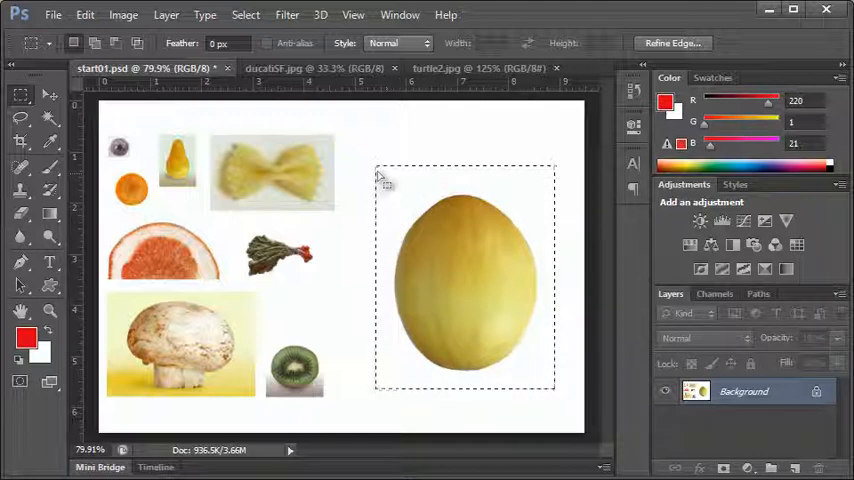
pyautogui.moveTo(384, 264)
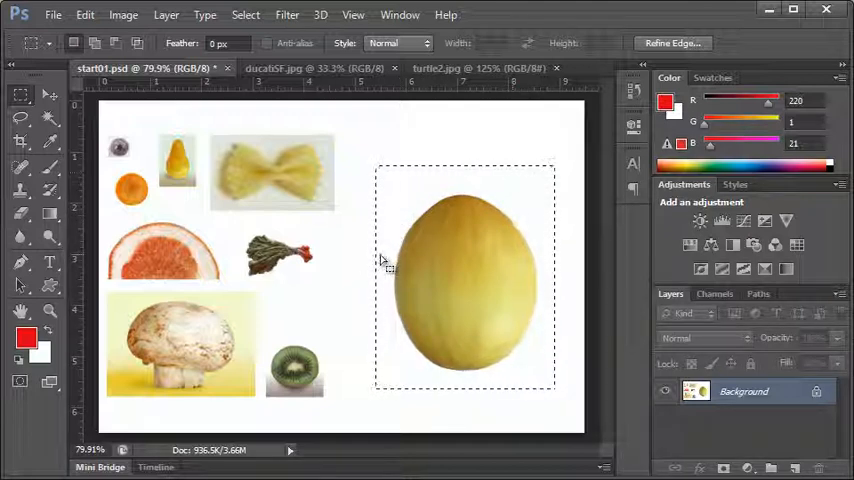
pyautogui.moveTo(364, 250)
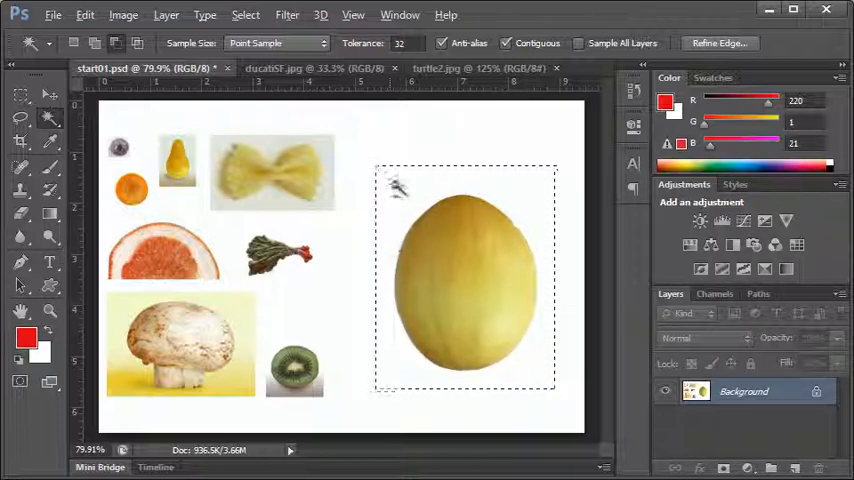
pyautogui.click(466, 280)
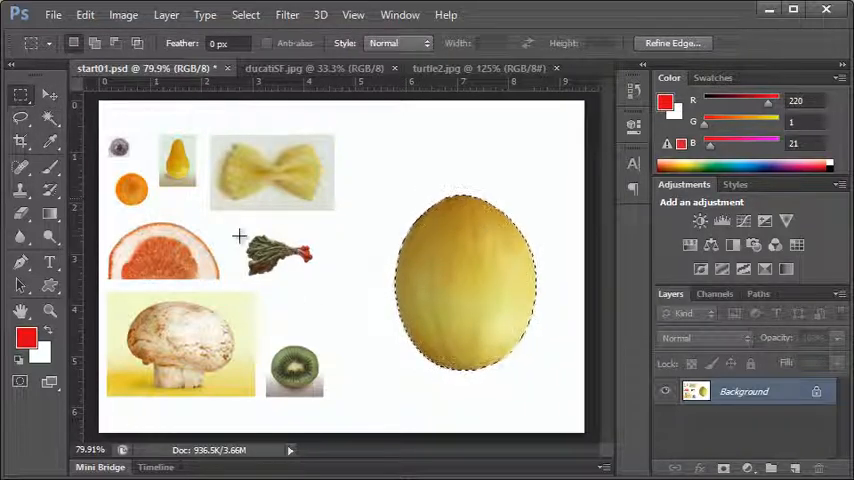
# - Marquee the radish, then make a Magic Wand colour selection on the melon's surface
pyautogui.moveTo(238, 222); pyautogui.dragTo(336, 288)
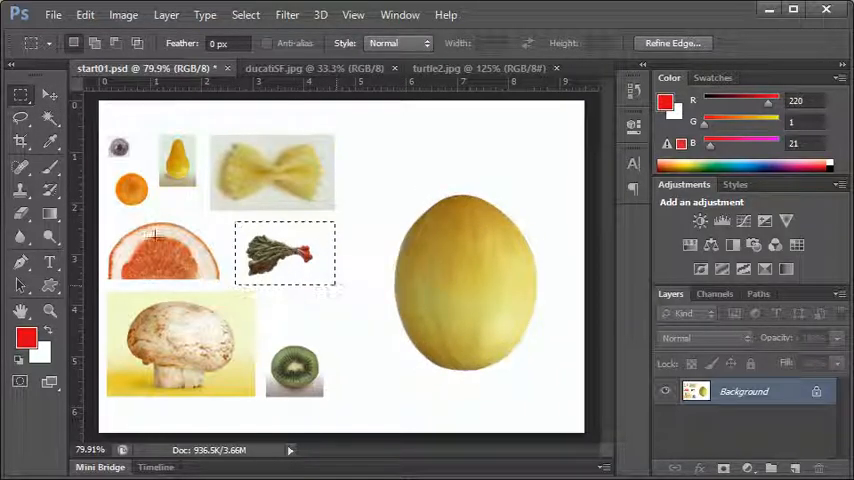
pyautogui.click(20, 140)
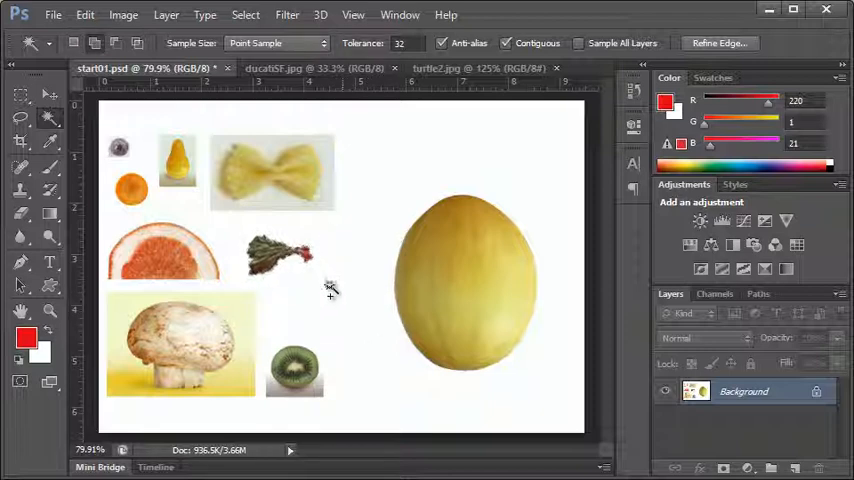
pyautogui.click(490, 292)
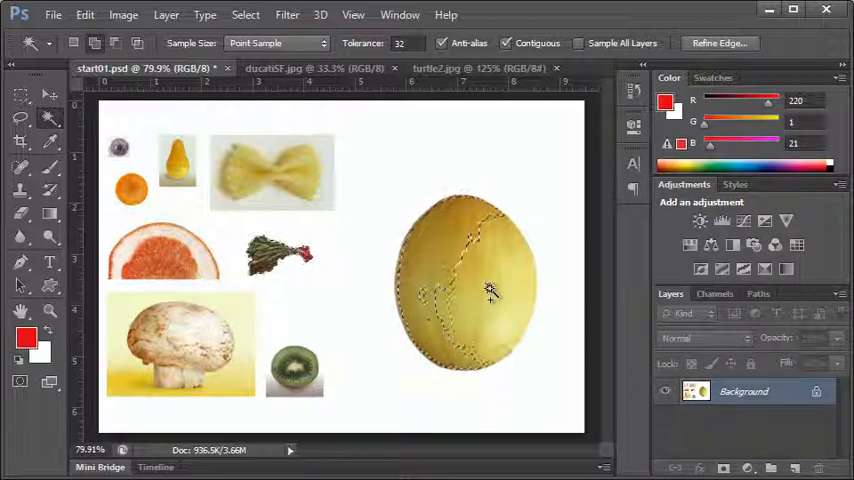